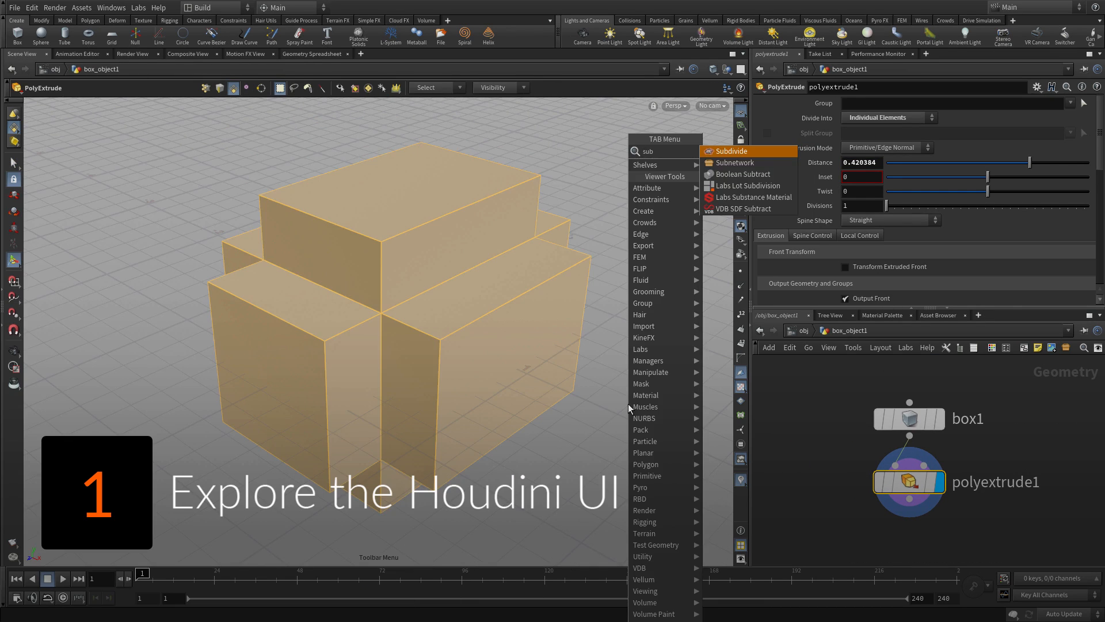
- Wrap the PolyExtrude in a For-Each block with Piece Attribute set to patches
{"action": "left_click", "coordinate": [733, 151]}
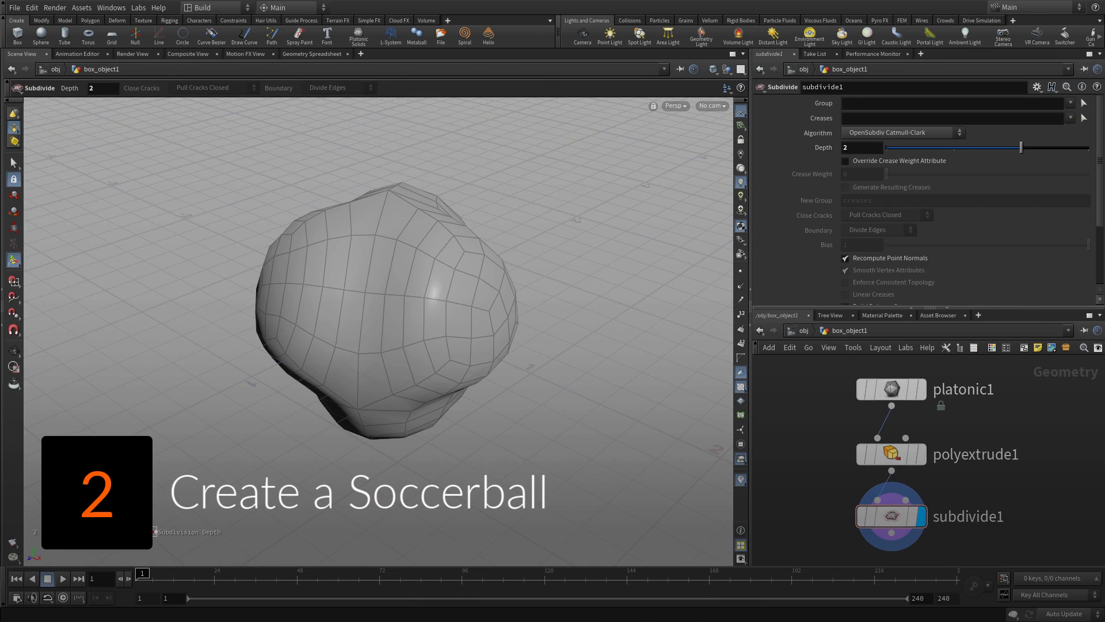
{"action": "left_click", "coordinate": [890, 388]}
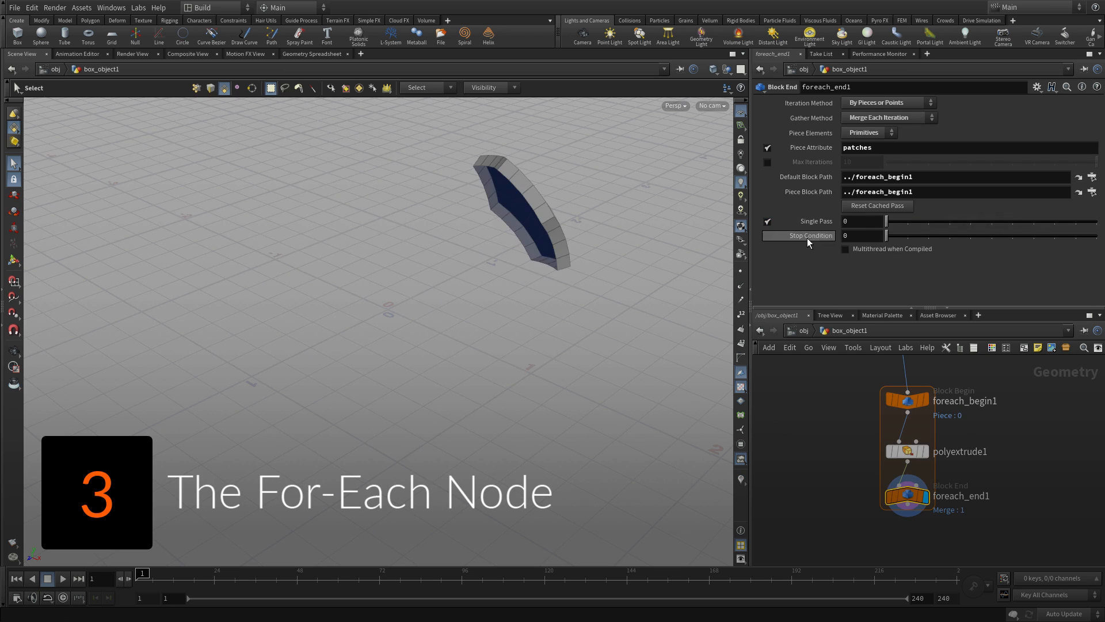
- Parent the soccerball_anim geometry node to the soccerball_ctrl null
{"action": "left_click", "coordinate": [890, 488]}
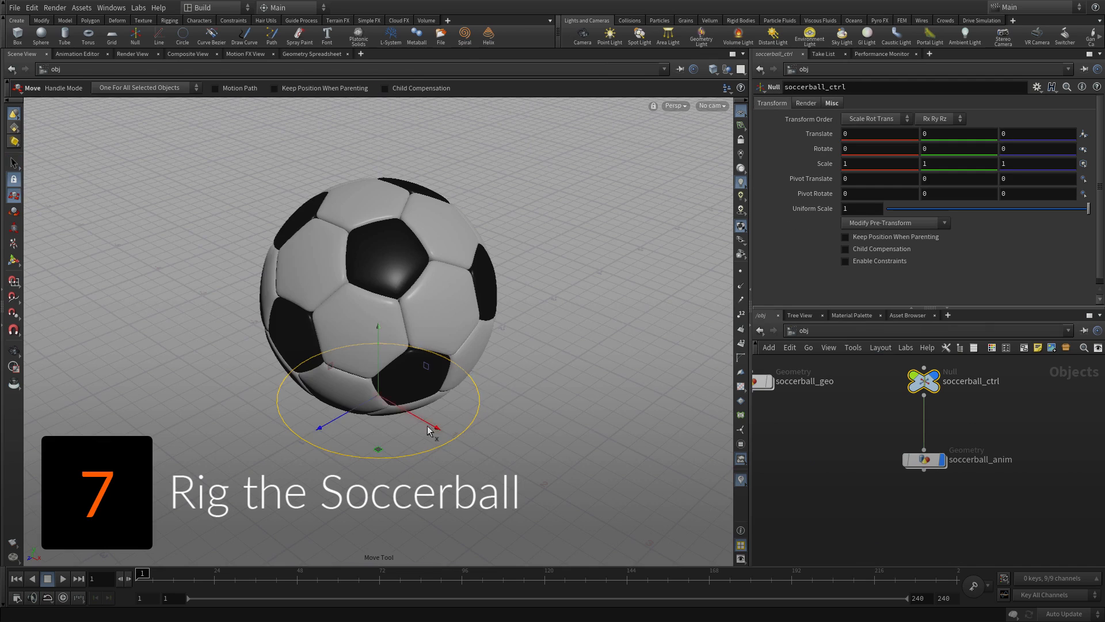
- Keyframe soccerball_ctrl Translate along a motion path and add a squash_ctrl null
{"action": "left_click", "coordinate": [133, 36]}
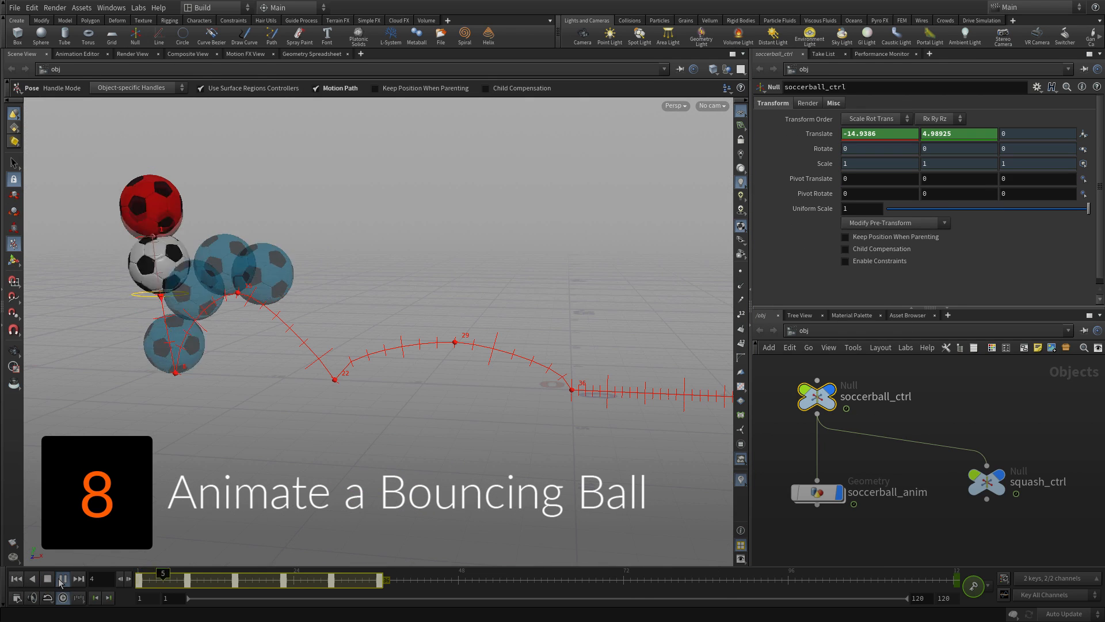
{"action": "left_click", "coordinate": [47, 578]}
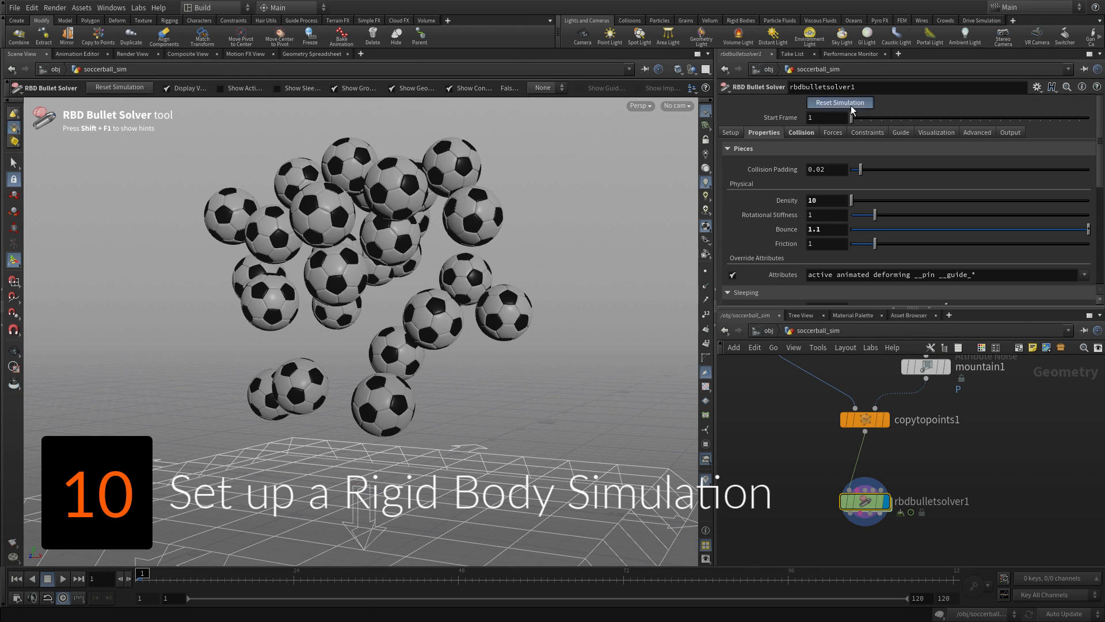
- Reset and play the RBD Bullet simulation so the soccer balls fall onto the ground
{"action": "left_click", "coordinate": [61, 578]}
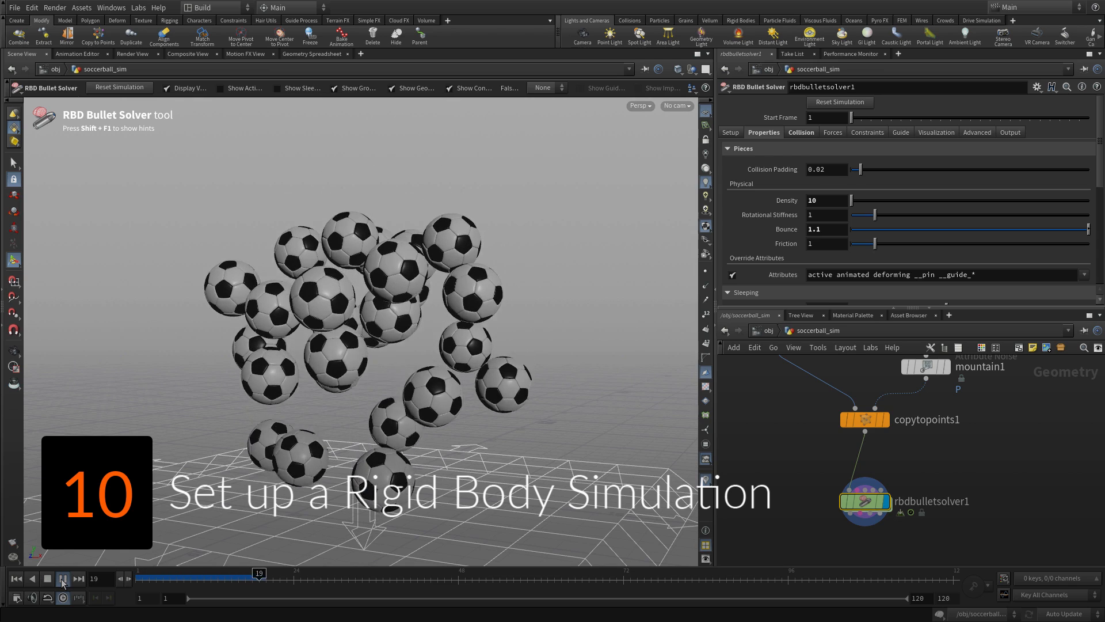
{"action": "left_click", "coordinate": [62, 578]}
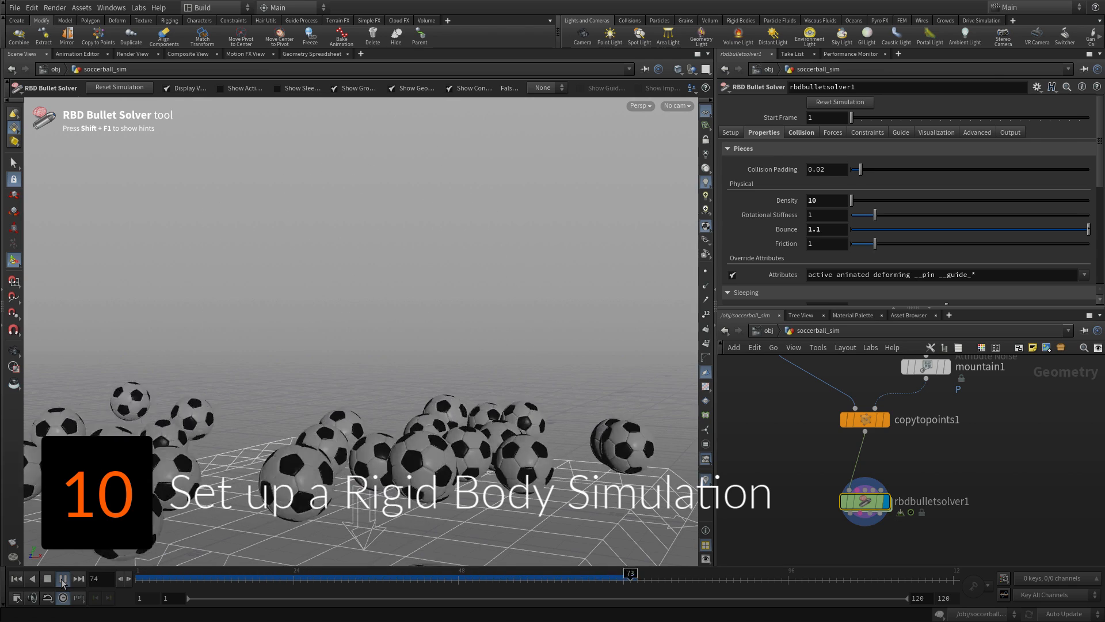